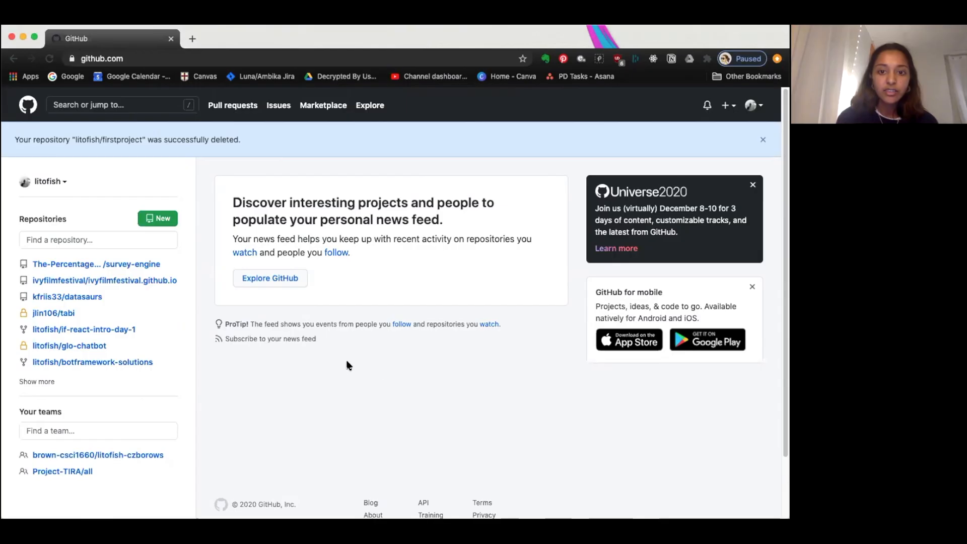
pyautogui.moveTo(125, 212)
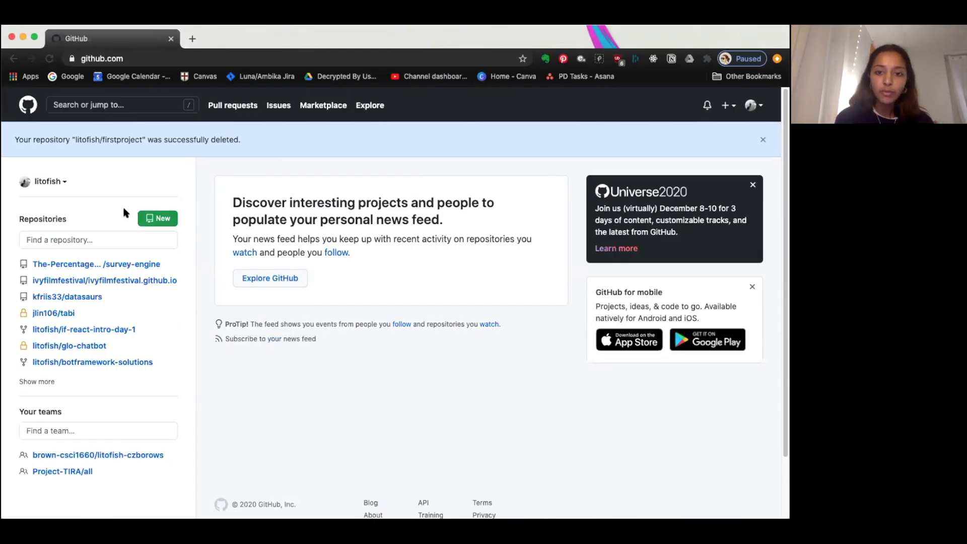
pyautogui.moveTo(183, 219)
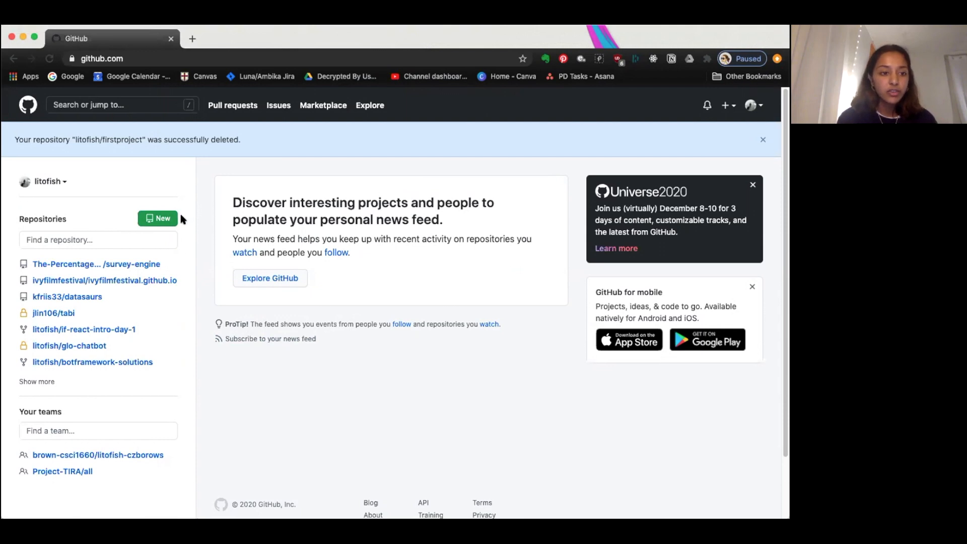
# Step: Start a new GitHub repository and name it firstproject
pyautogui.click(158, 219)
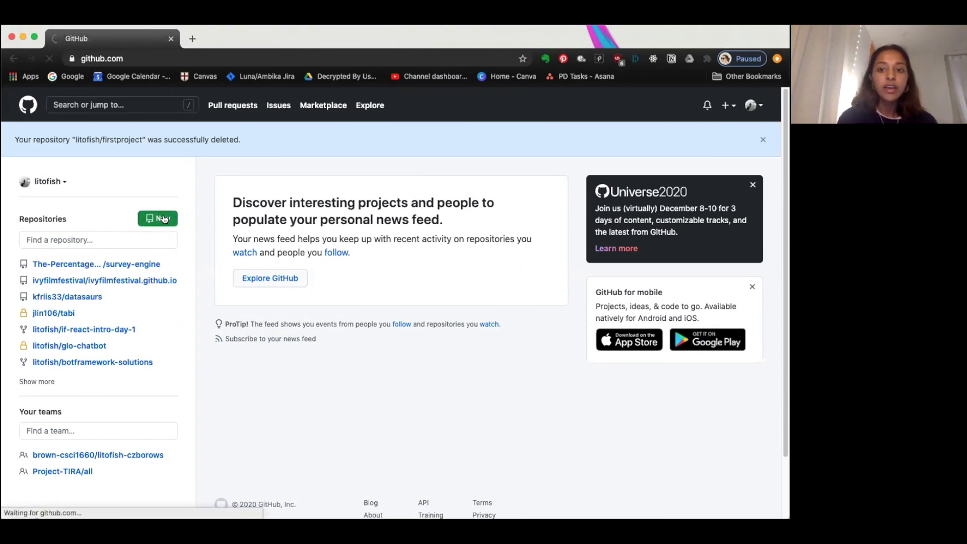
pyautogui.click(158, 219)
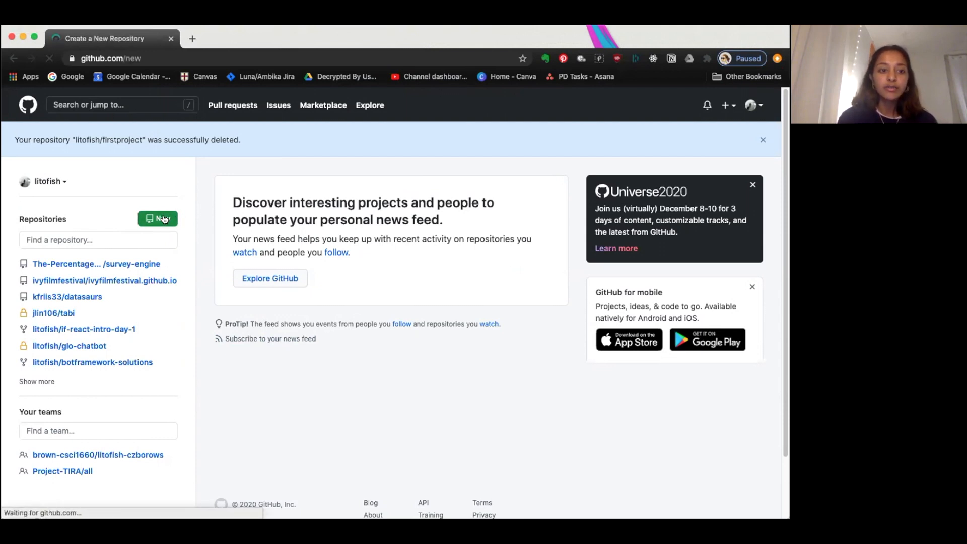
pyautogui.click(158, 218)
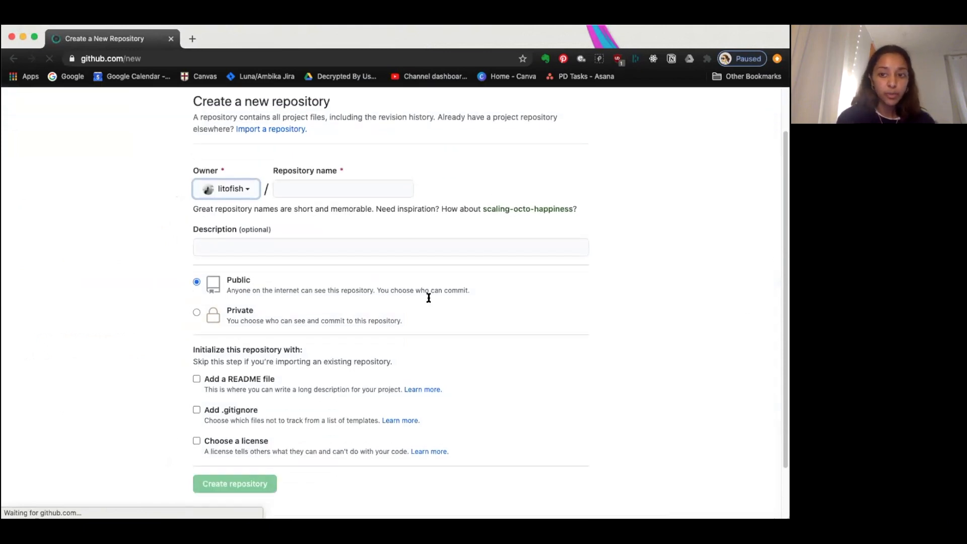
pyautogui.click(343, 189)
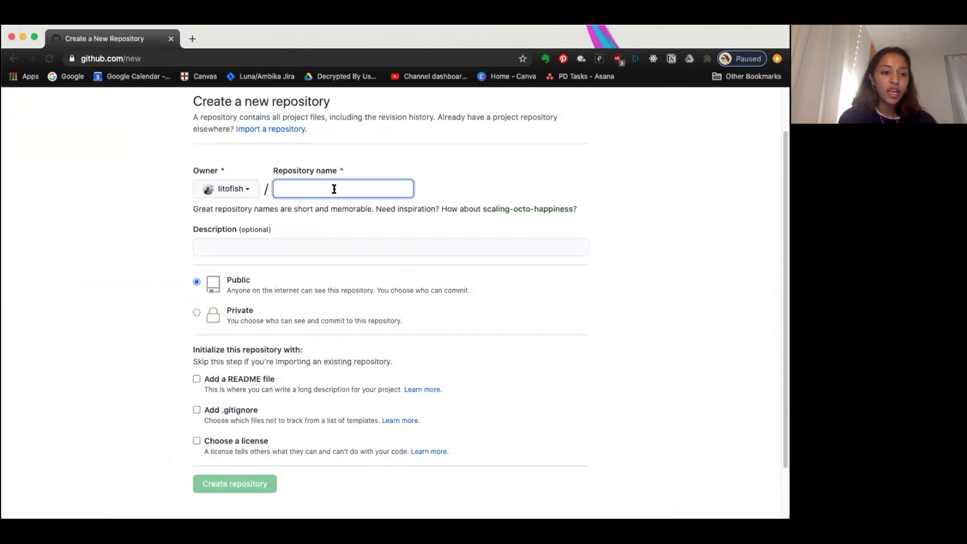
pyautogui.write('firstpr')
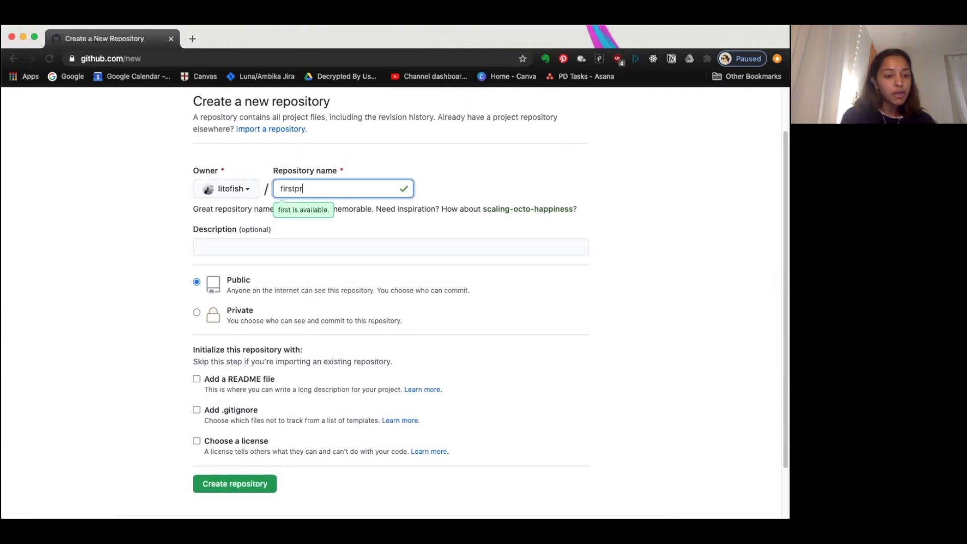
pyautogui.write('oject')
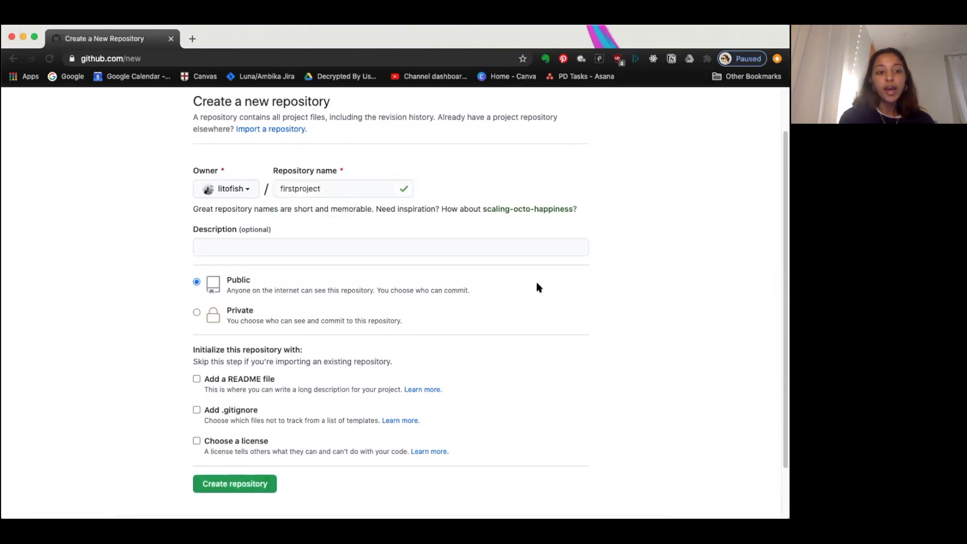
pyautogui.scroll(-3)
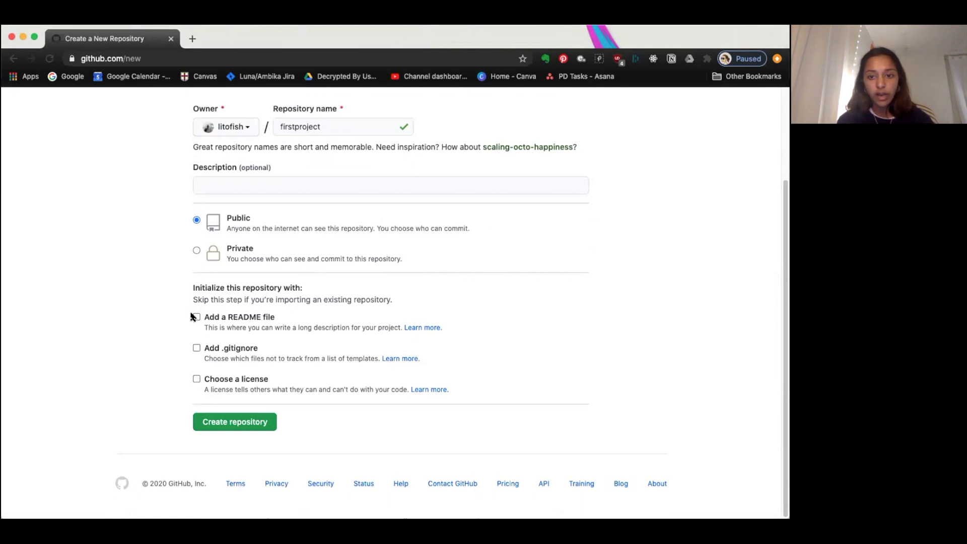
# Step: Turn on the Add a README file and Add .gitignore initialization options
pyautogui.click(196, 316)
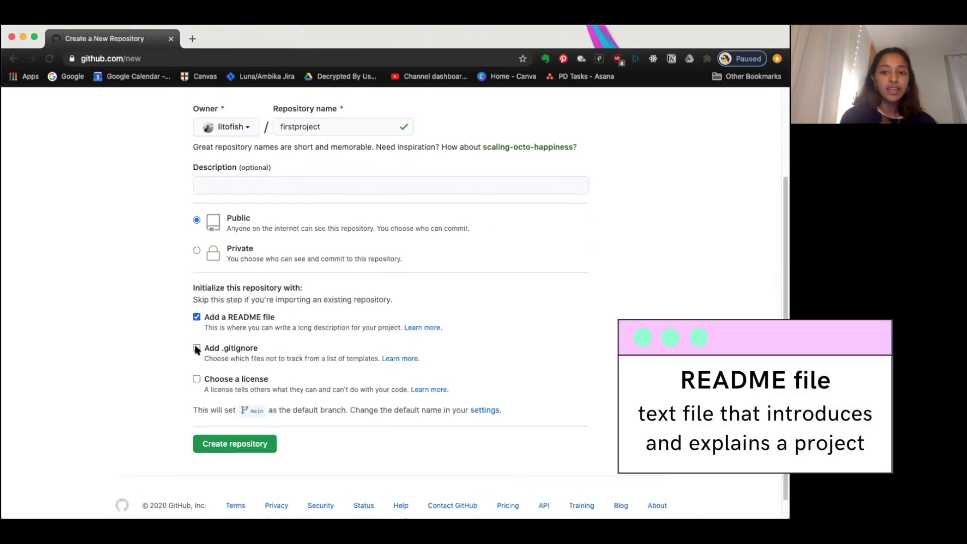
pyautogui.click(196, 348)
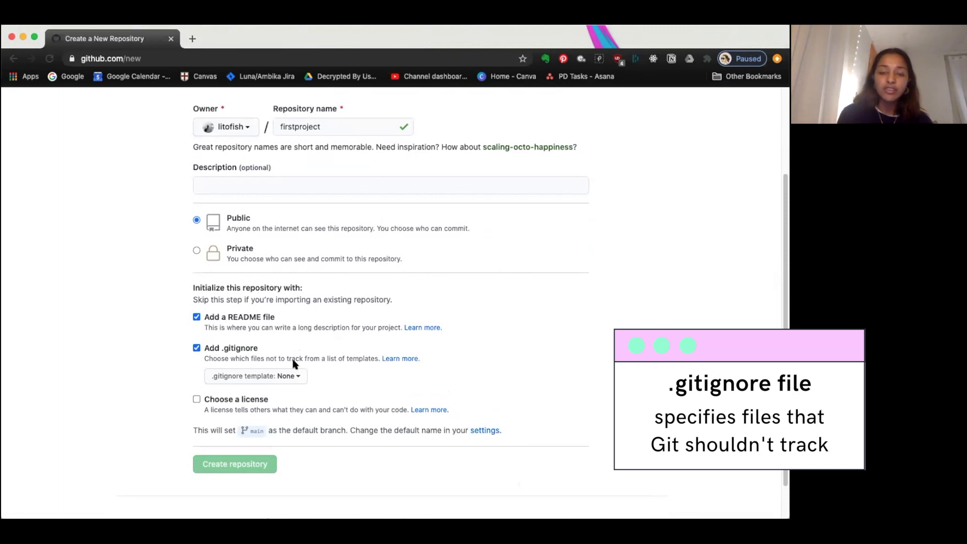
pyautogui.moveTo(276, 380)
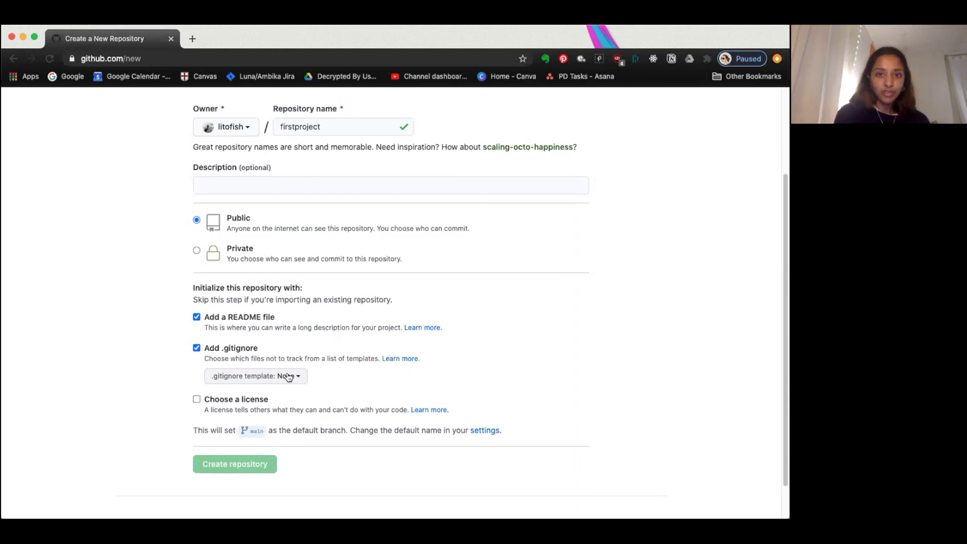
pyautogui.moveTo(319, 383)
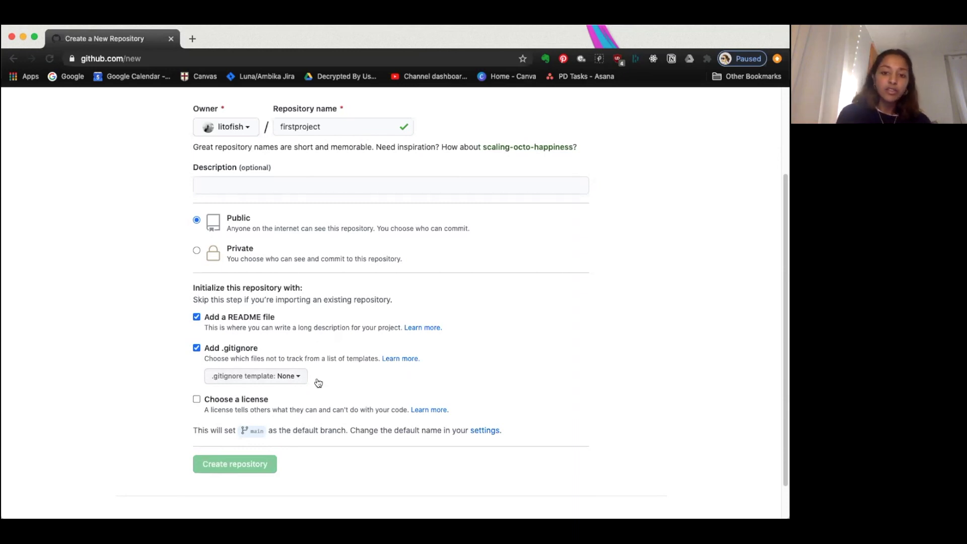
# Step: Choose the Python .gitignore template and create the firstproject repository
pyautogui.click(255, 376)
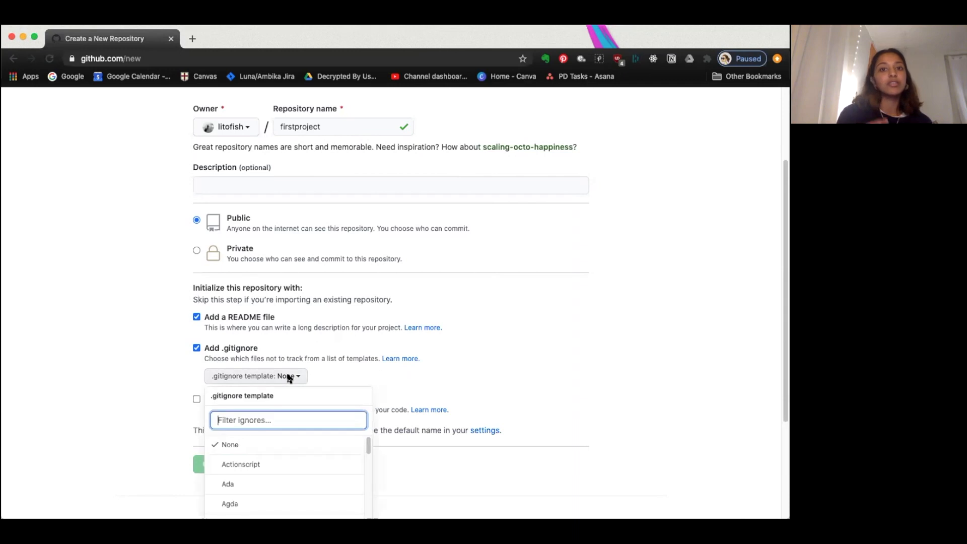
pyautogui.moveTo(288, 411)
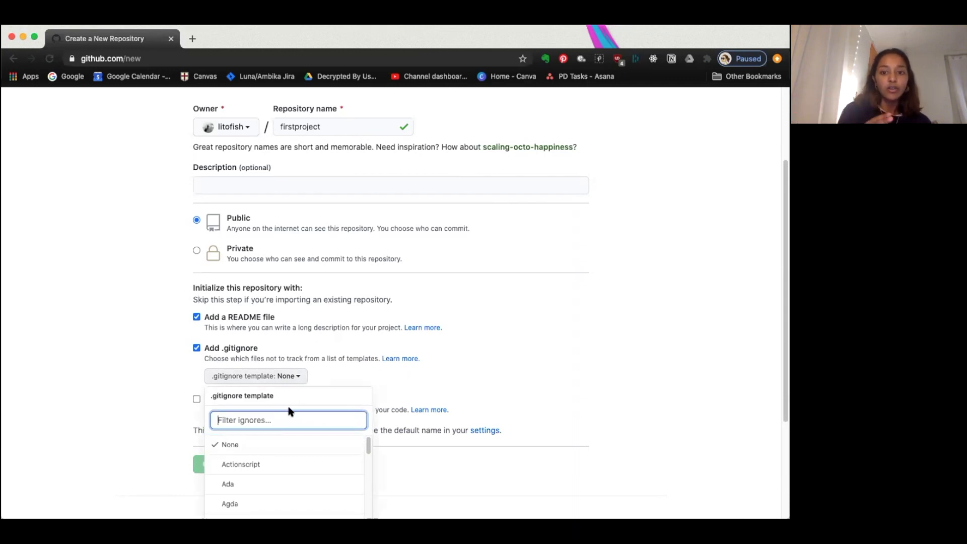
pyautogui.write('pytho')
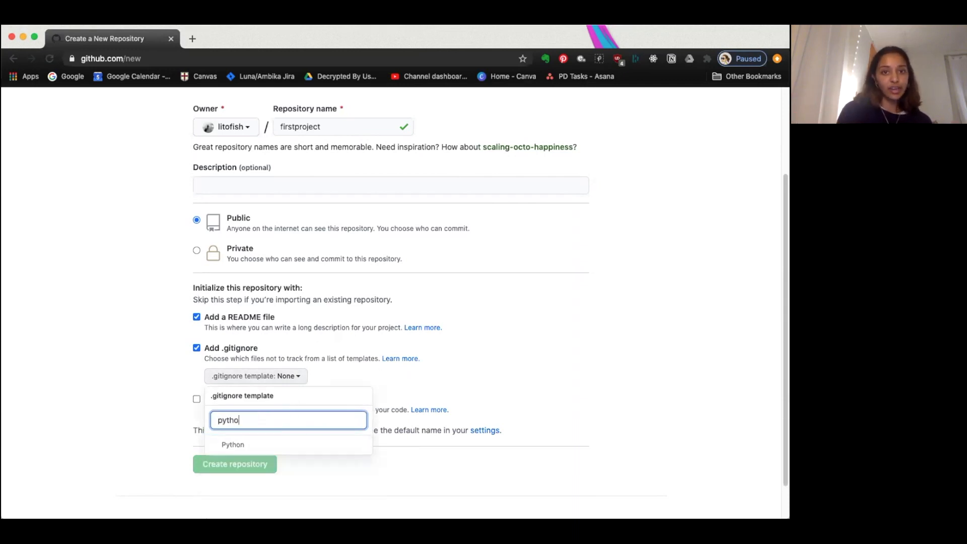
pyautogui.click(233, 444)
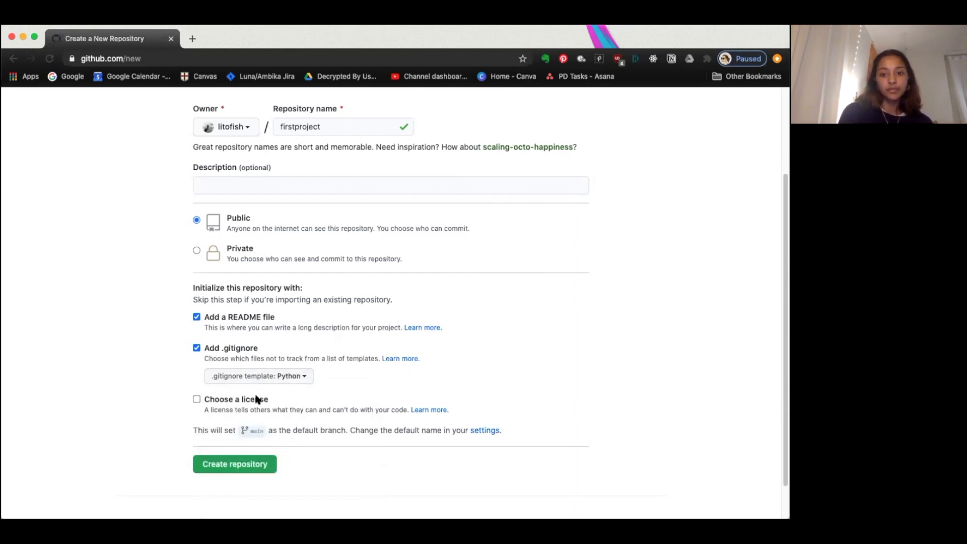
pyautogui.click(235, 463)
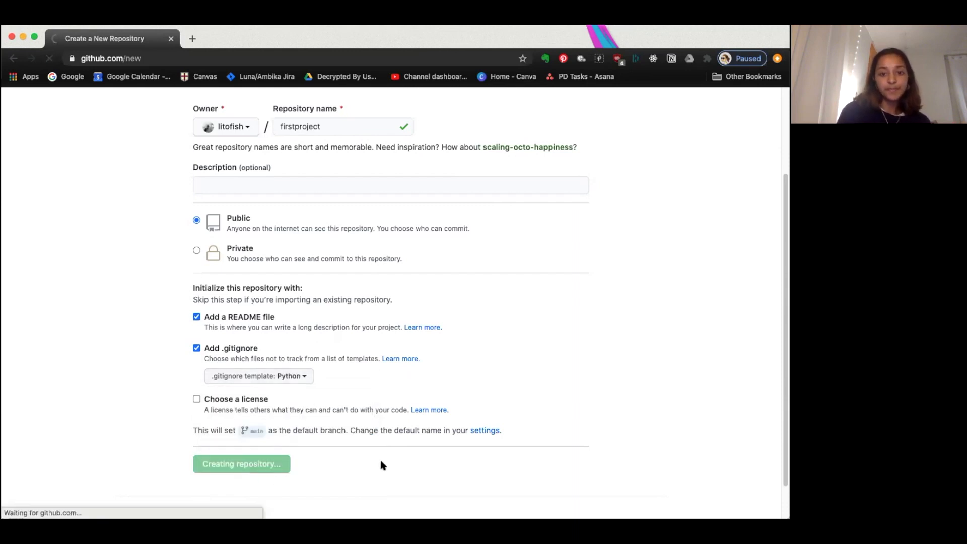
pyautogui.click(240, 463)
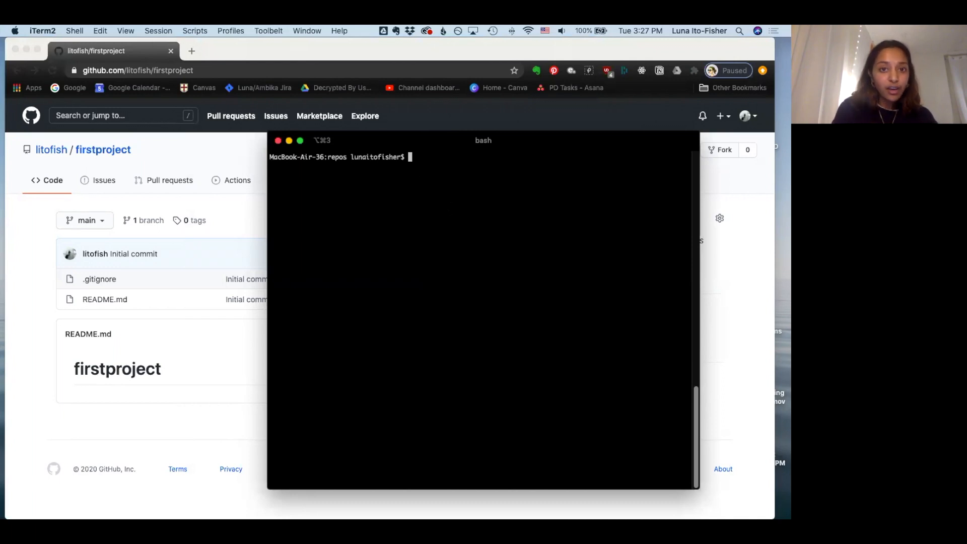
pyautogui.moveTo(136, 422)
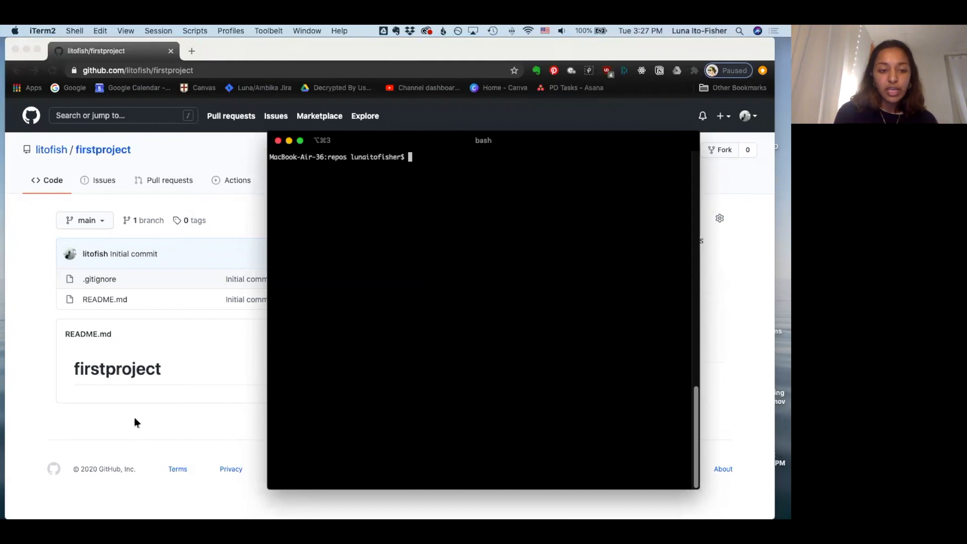
pyautogui.write('git clone')
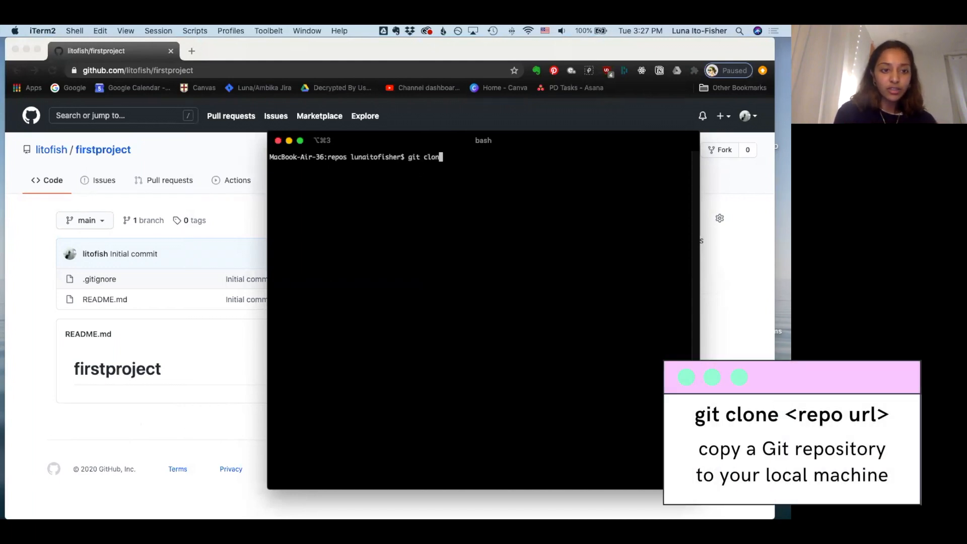
pyautogui.write('e')
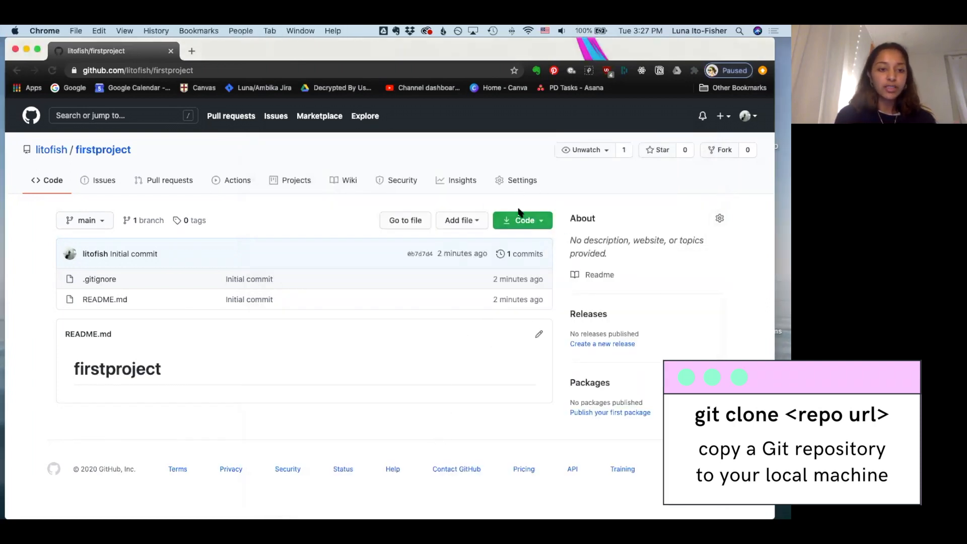
pyautogui.click(524, 220)
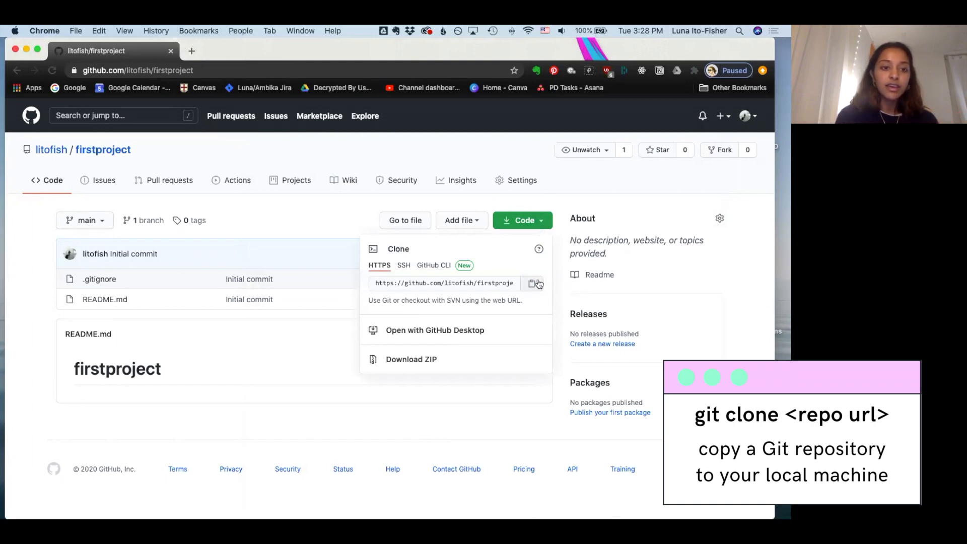
pyautogui.click(445, 282)
pyautogui.write('git clone')
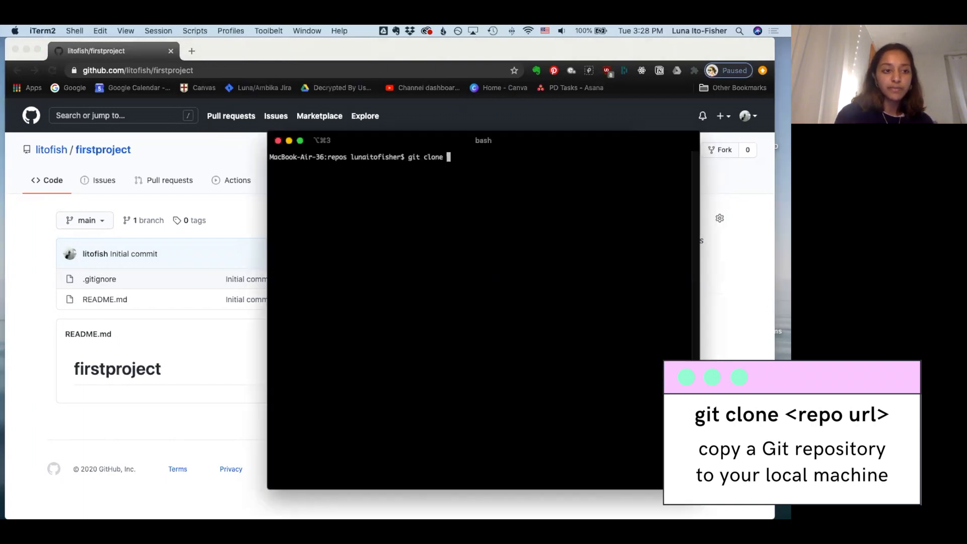
pyautogui.write('https://github.com/litofish/firstproject.git')
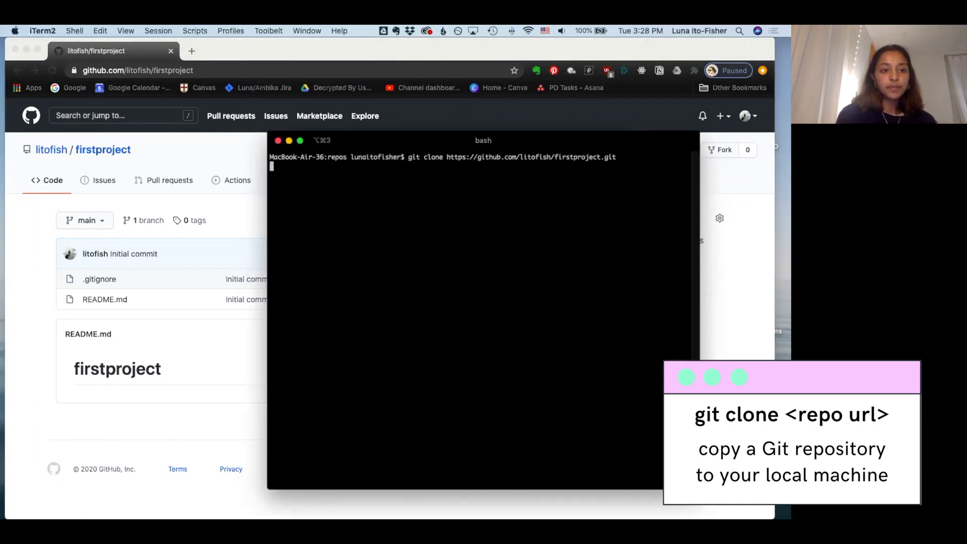
pyautogui.press('Return')
pyautogui.write('ls')
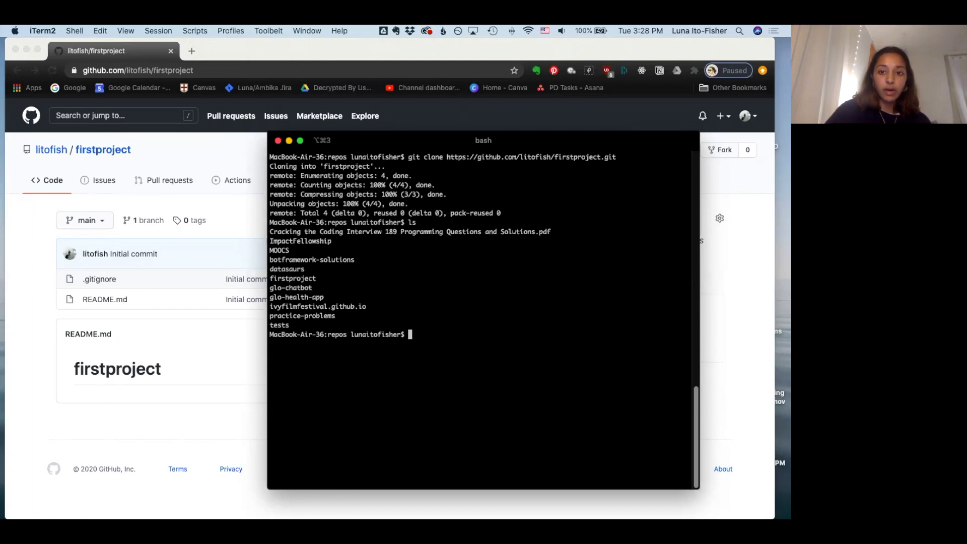
# Step: Move into the firstproject folder and list its contents showing README.md
pyautogui.write('cd firstproject/')
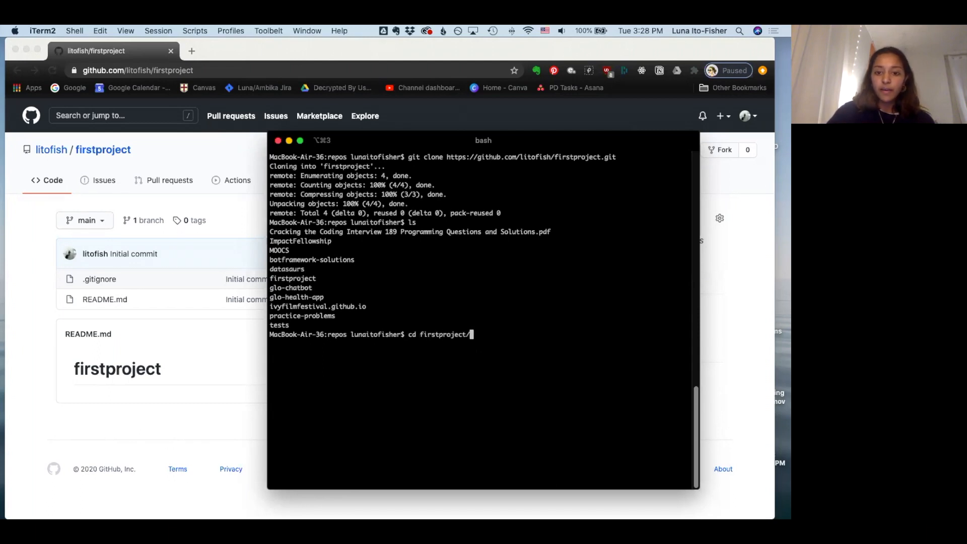
pyautogui.press('Return')
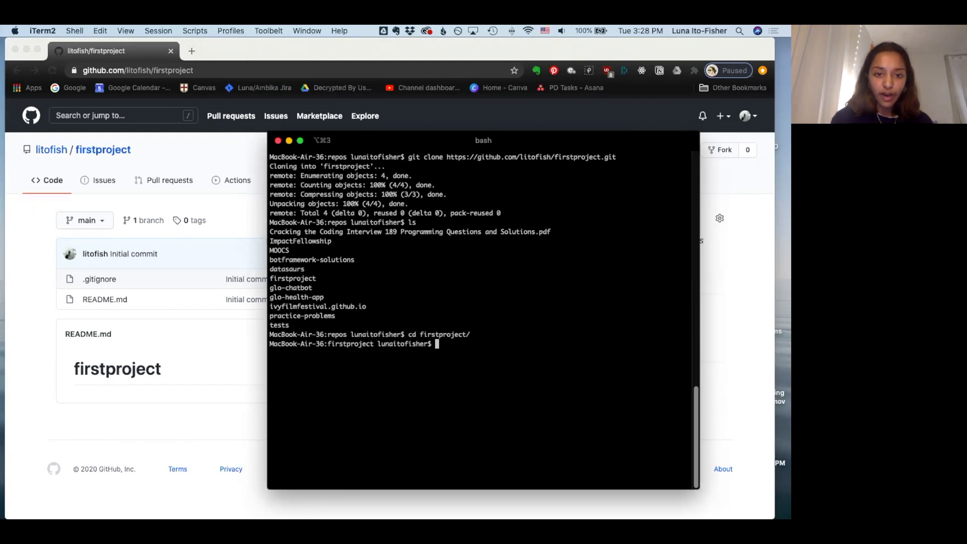
pyautogui.write('ls')
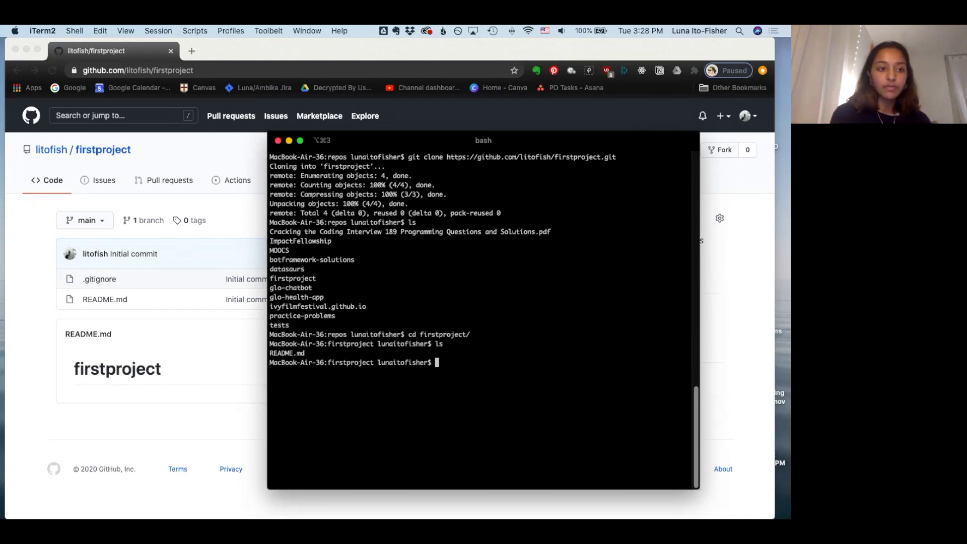
# Step: Edit README.md in nano, adding '- item 1' and '- item 2', then save and exit
pyautogui.write('nano')
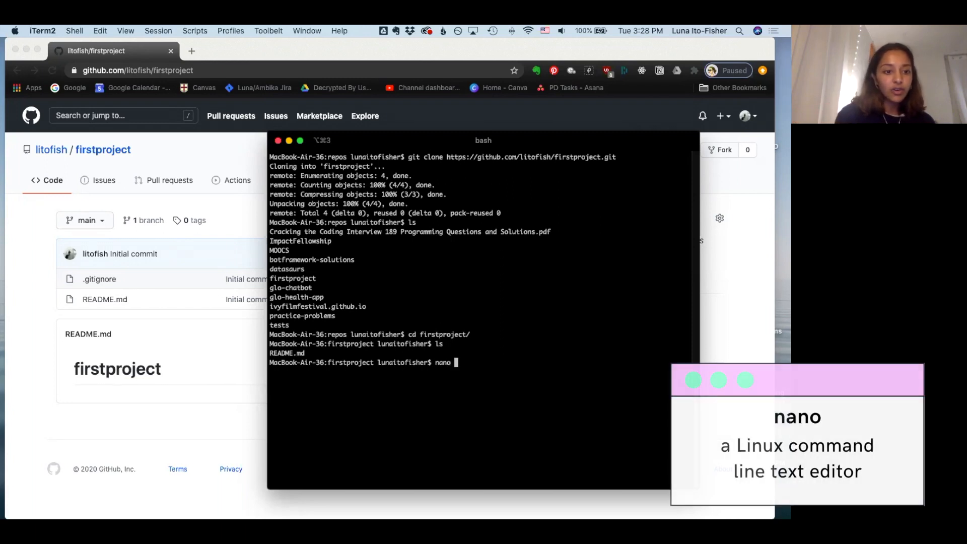
pyautogui.press('Return')
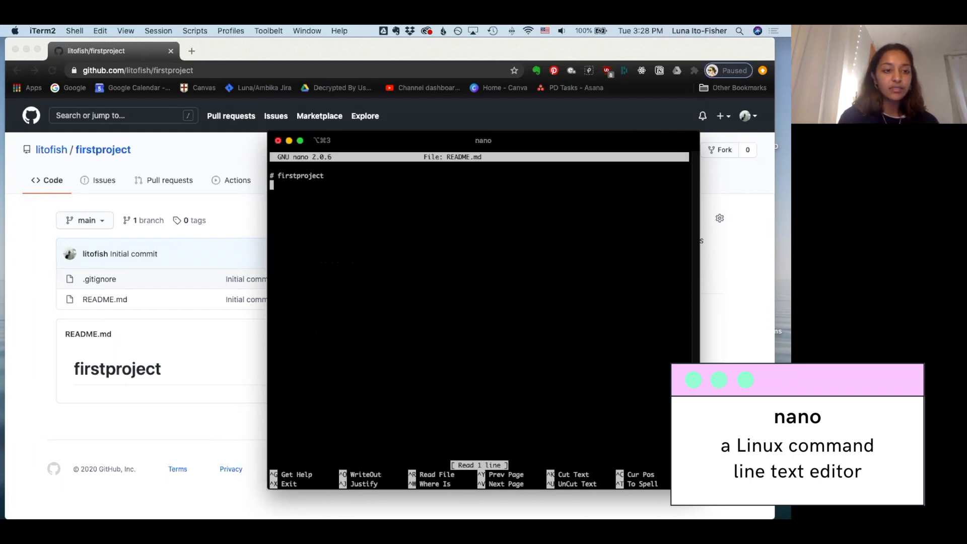
pyautogui.write('- item 1')
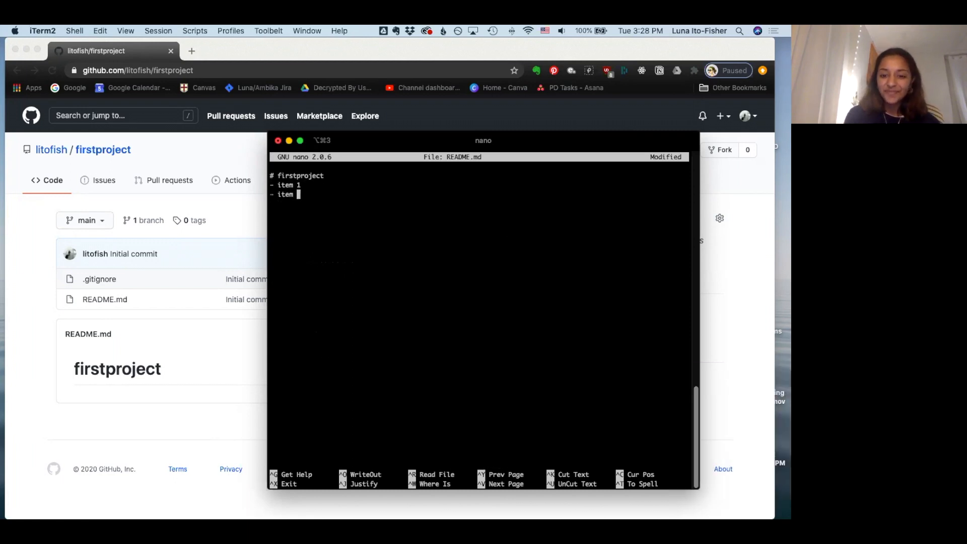
pyautogui.write('2')
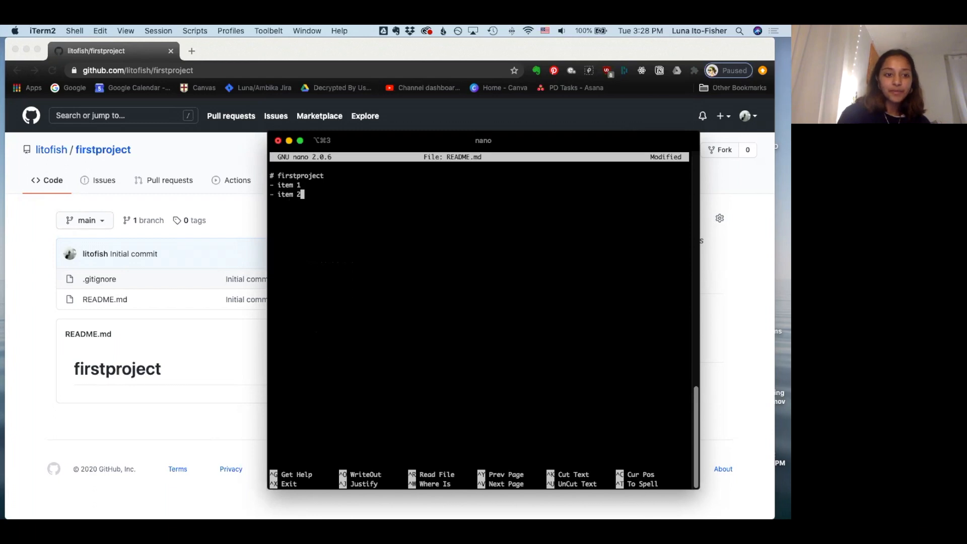
pyautogui.press('ctrl+x')
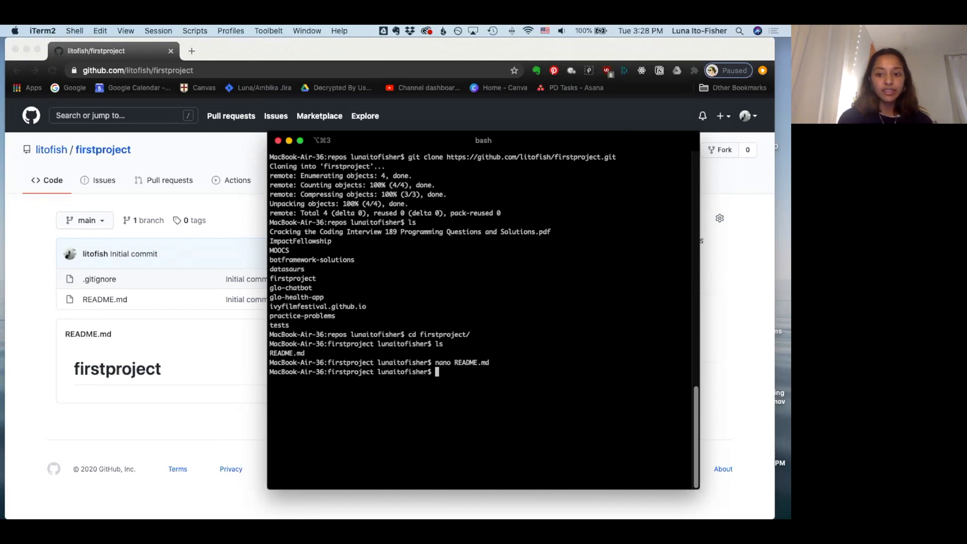
# Step: Run git status to see README.md reported as modified and unstaged
pyautogui.write('git status')
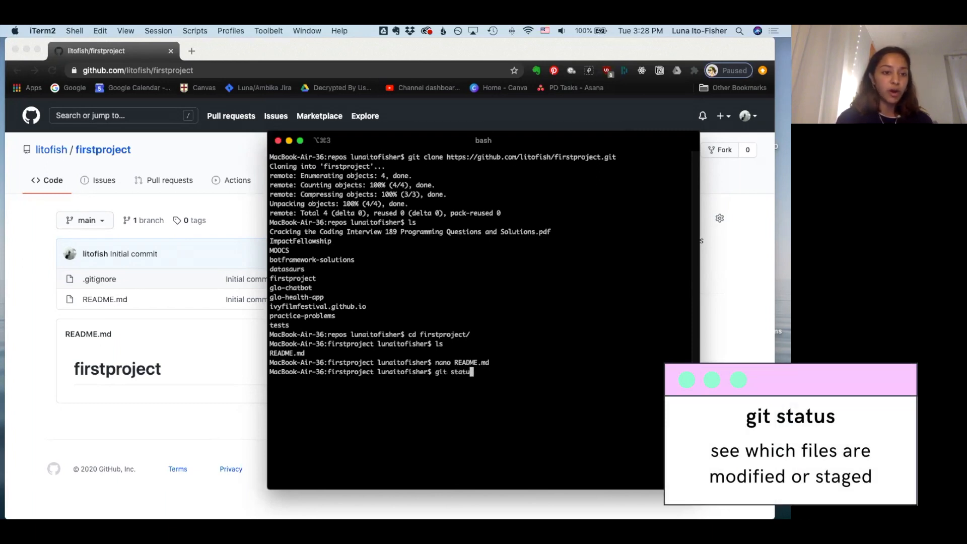
pyautogui.press('Return')
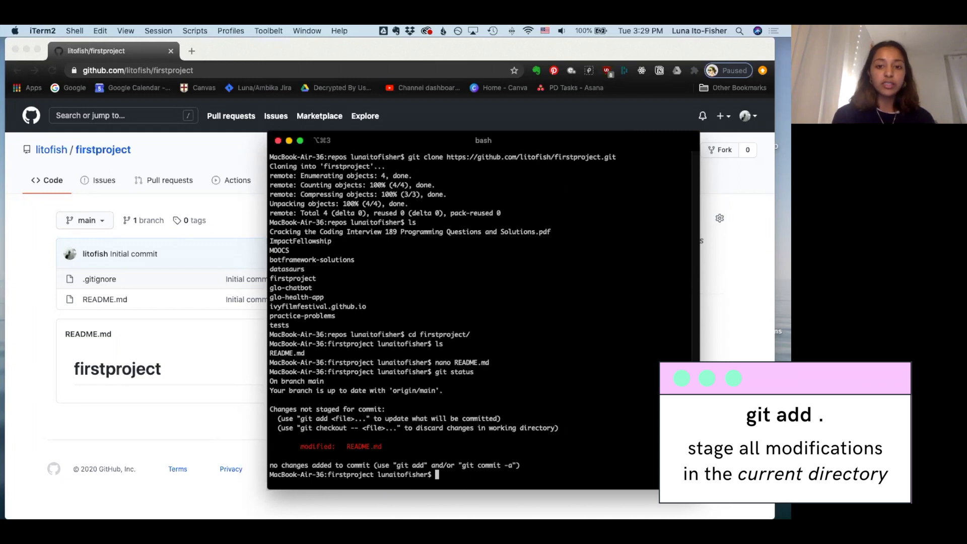
# Step: Stage README.md with git add so it appears under changes to be committed
pyautogui.write('git add')
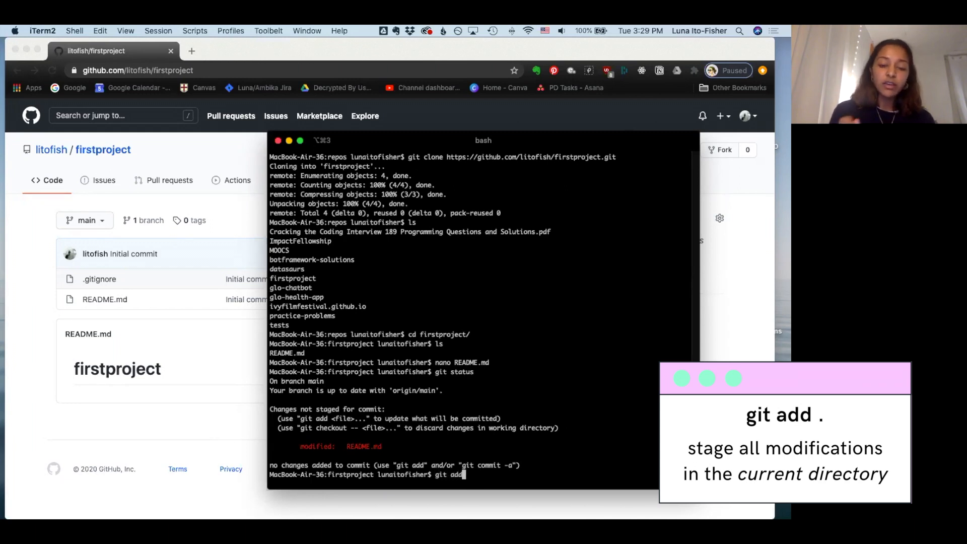
pyautogui.press('Return')
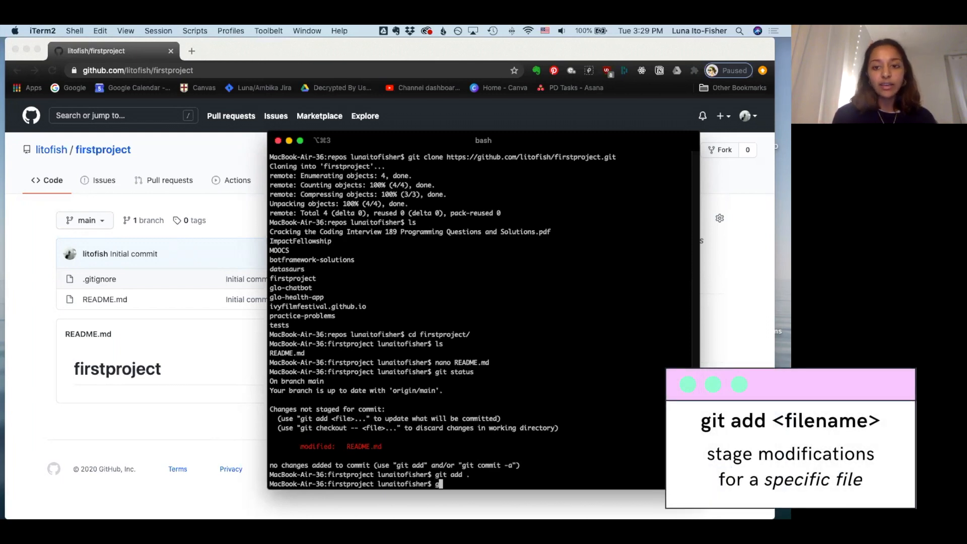
pyautogui.write('git add README.md')
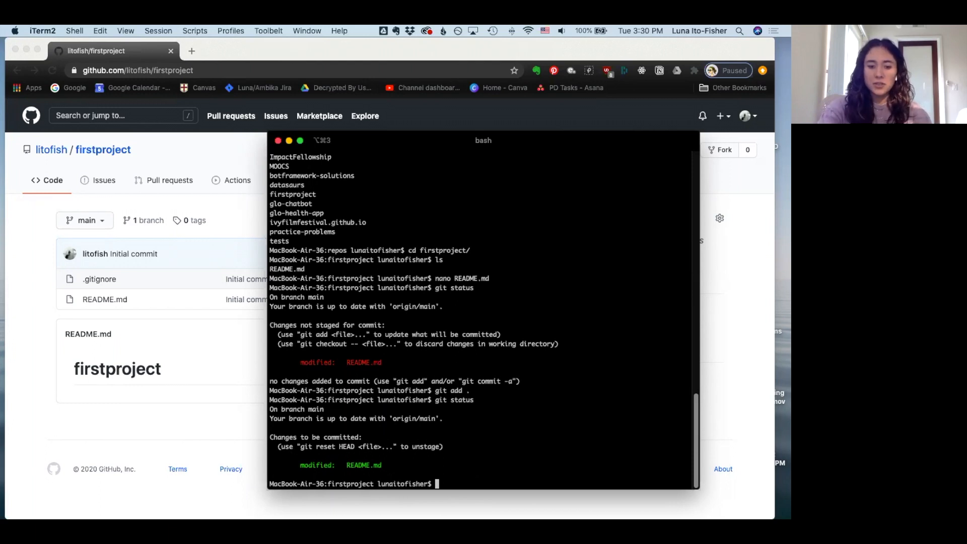
# Step: Commit the staged change with the message "edit README"
pyautogui.write('git commit')
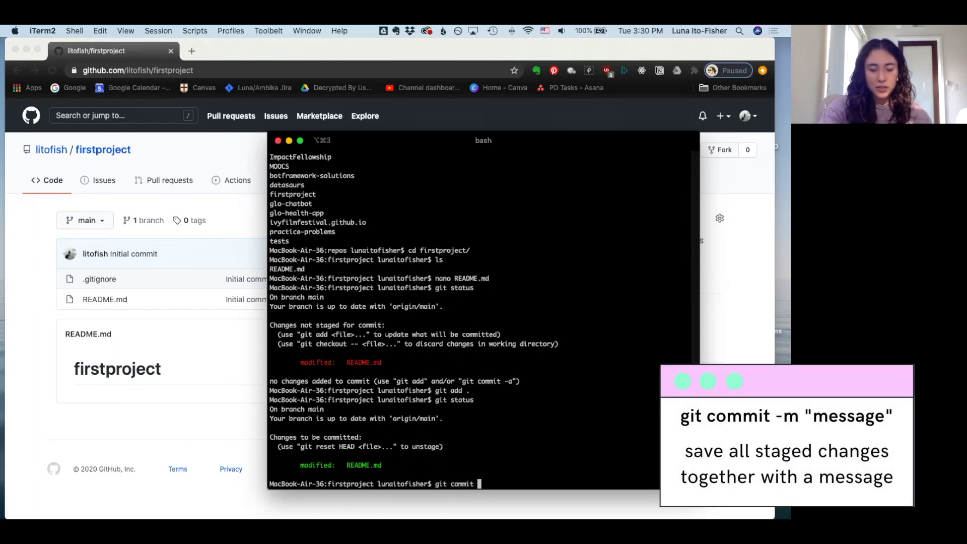
pyautogui.write('-m')
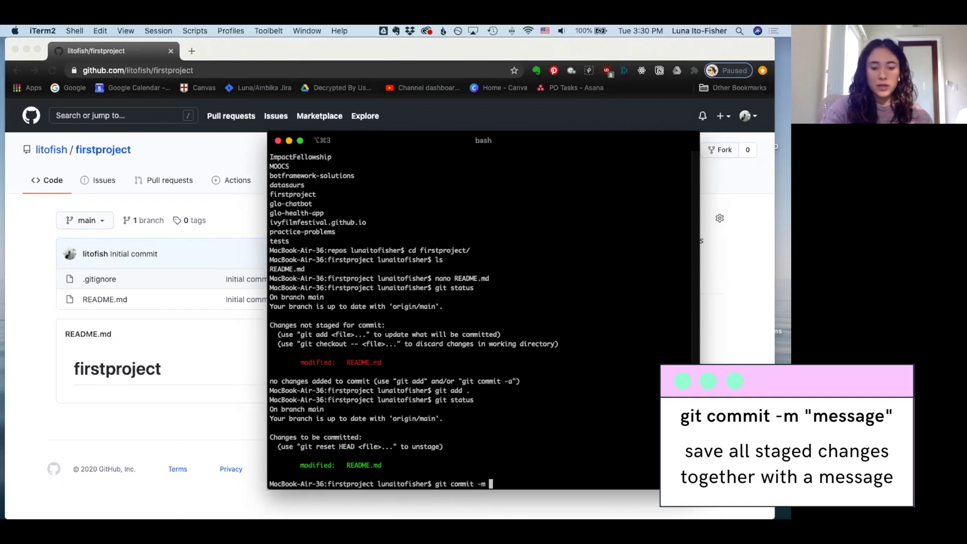
pyautogui.write('"')
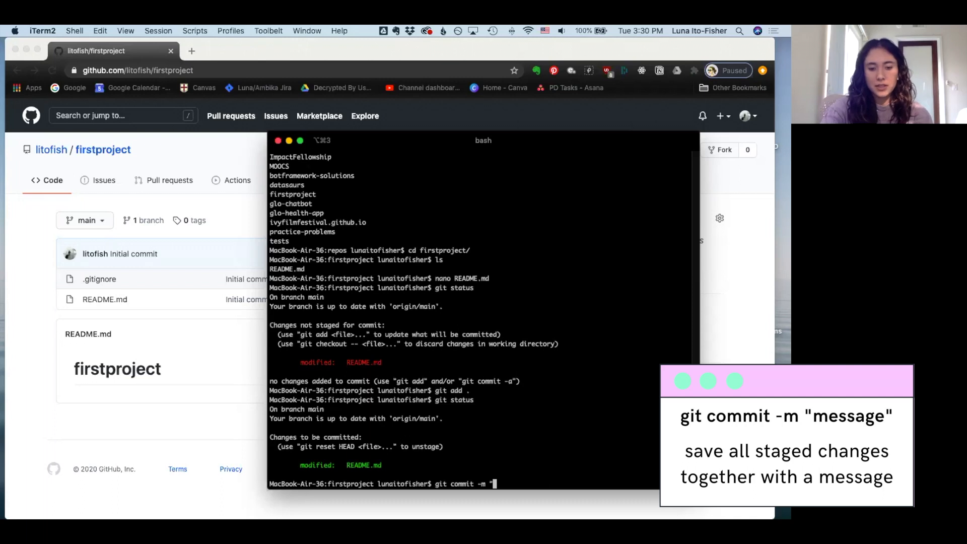
pyautogui.write('ed')
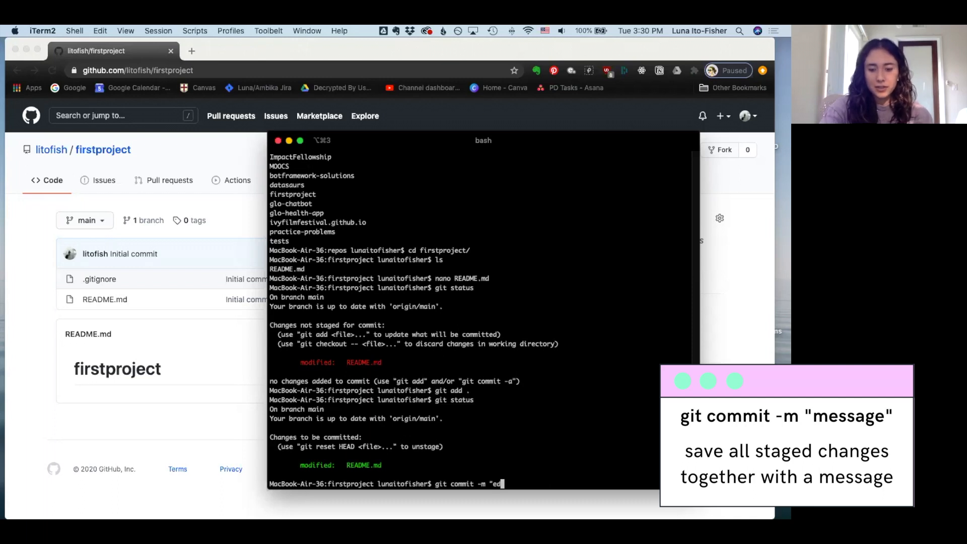
pyautogui.write('dit README')
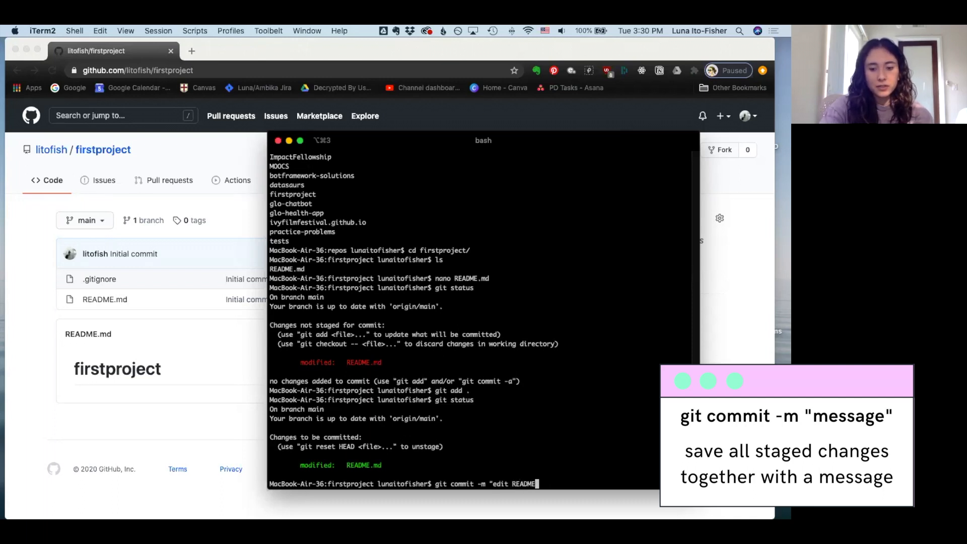
pyautogui.press('Return')
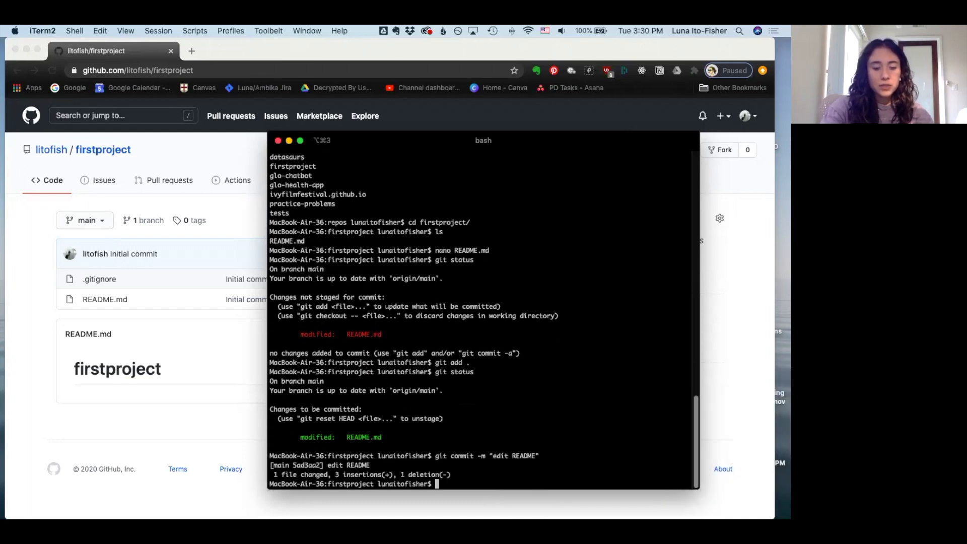
# Step: Check git status showing a clean tree one commit ahead of origin/main
pyautogui.write('git statu')
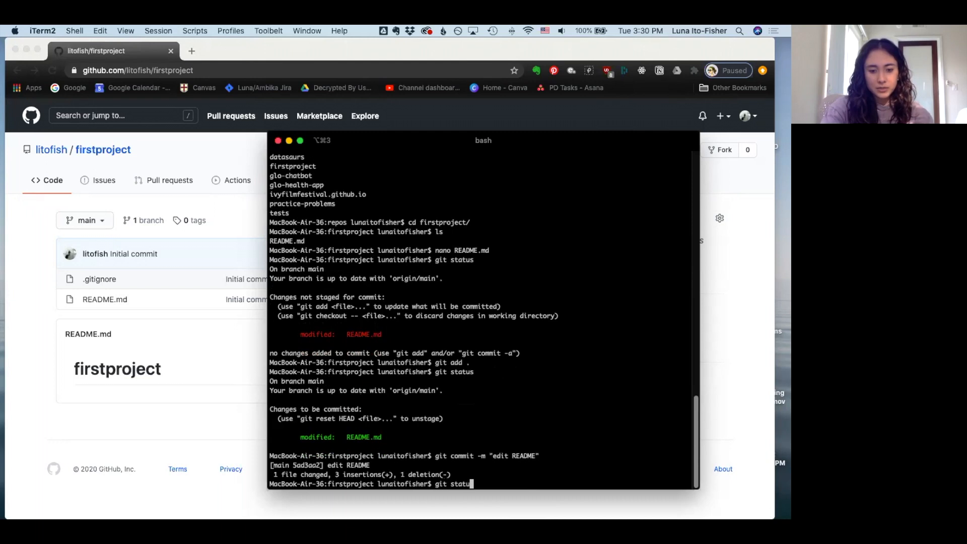
pyautogui.press('Return')
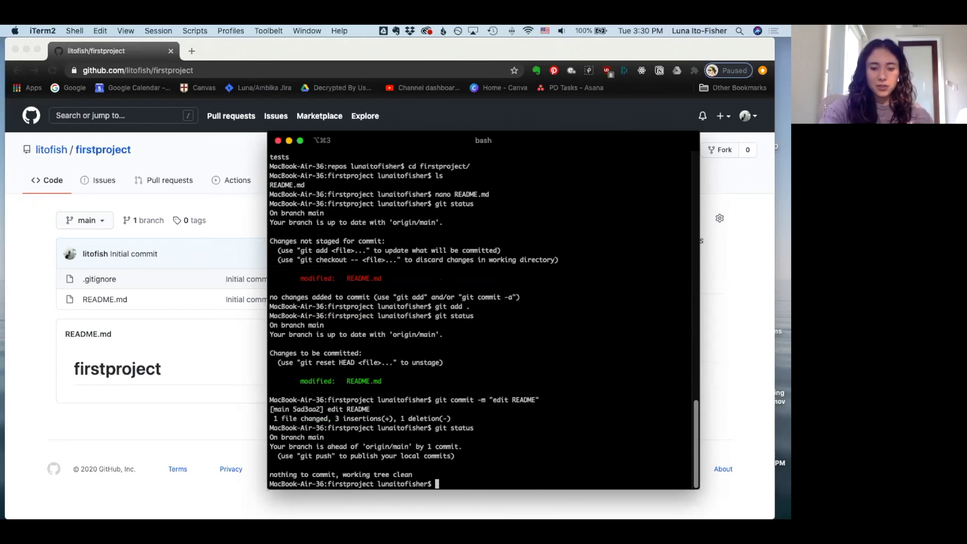
# Step: Show the commit history with git log, listing edit README above Initial commit
pyautogui.write('git log')
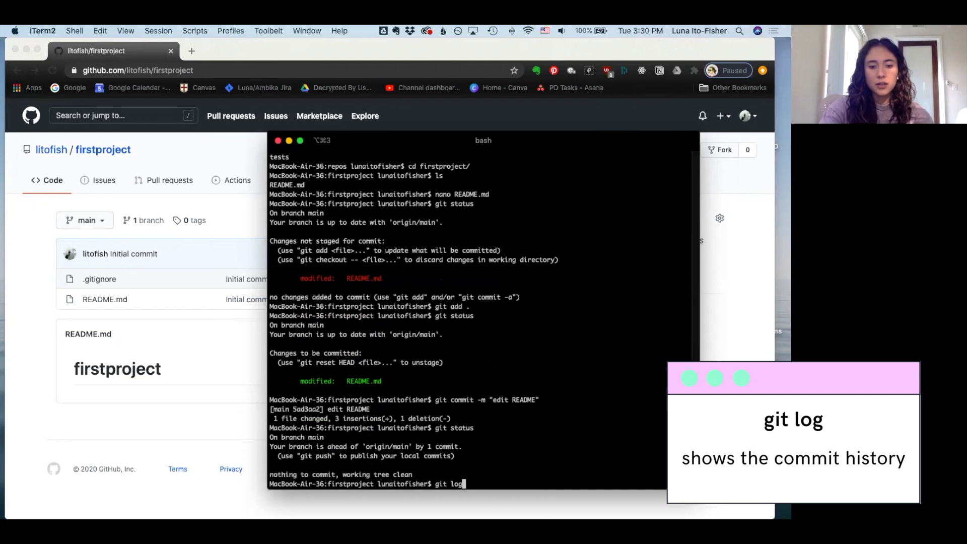
pyautogui.press('Return')
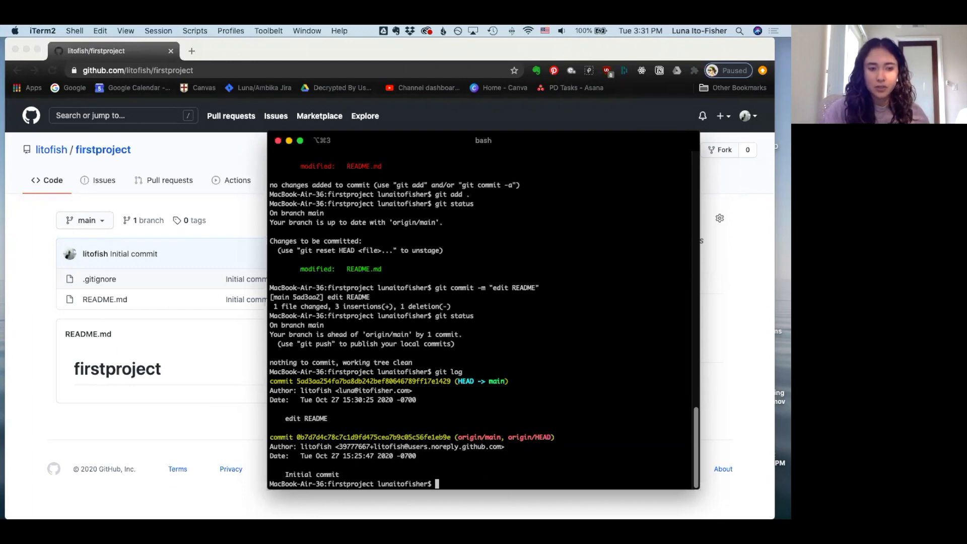
# Step: Push the 'edit README' commit to GitHub with git push and put the terminal away
pyautogui.write('g')
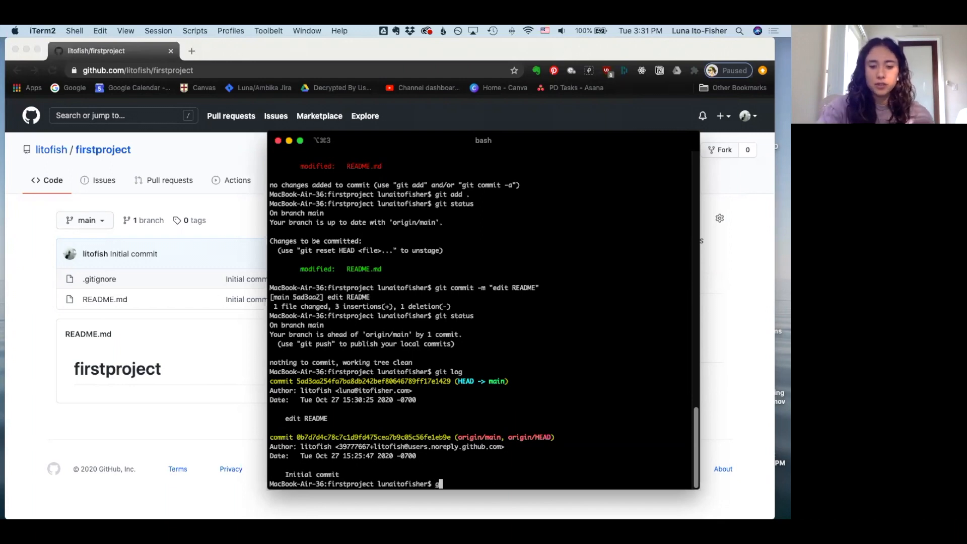
pyautogui.write('git push')
pyautogui.write('git log')
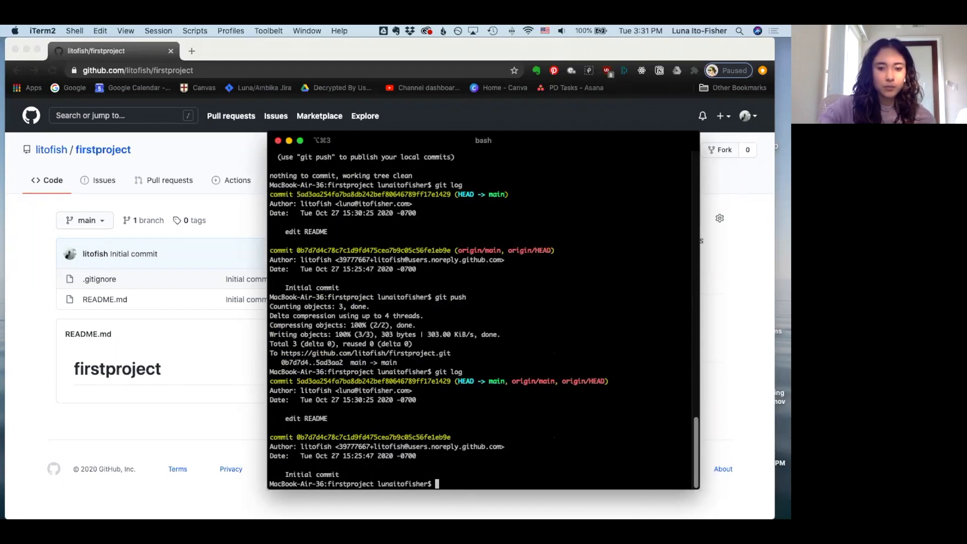
pyautogui.doubleClick(464, 381)
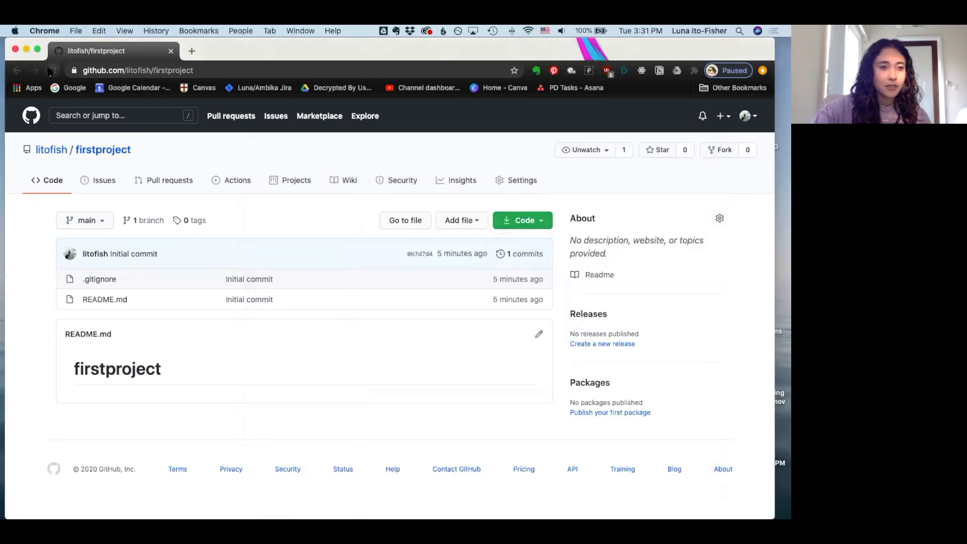
# Step: Reload the firstproject repository page to pick up the pushed commit
pyautogui.click(53, 70)
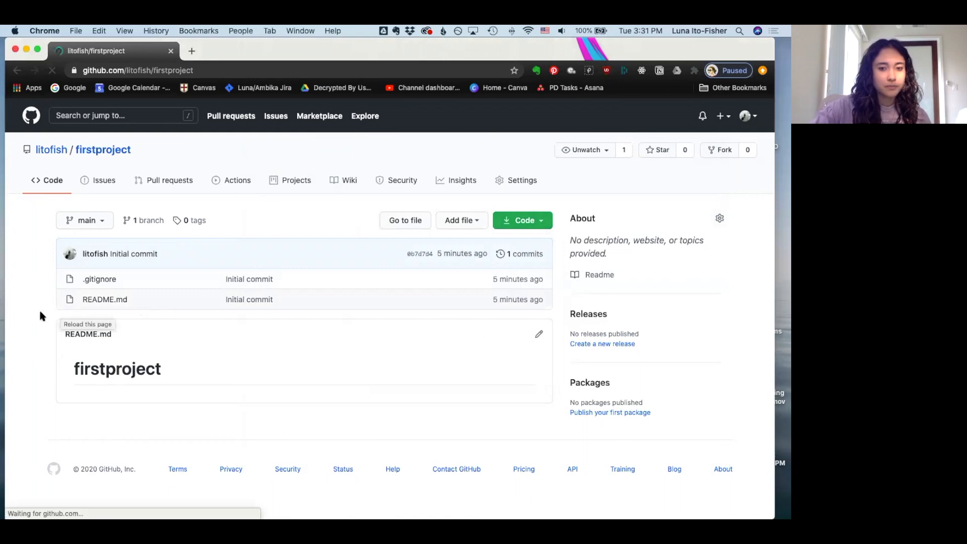